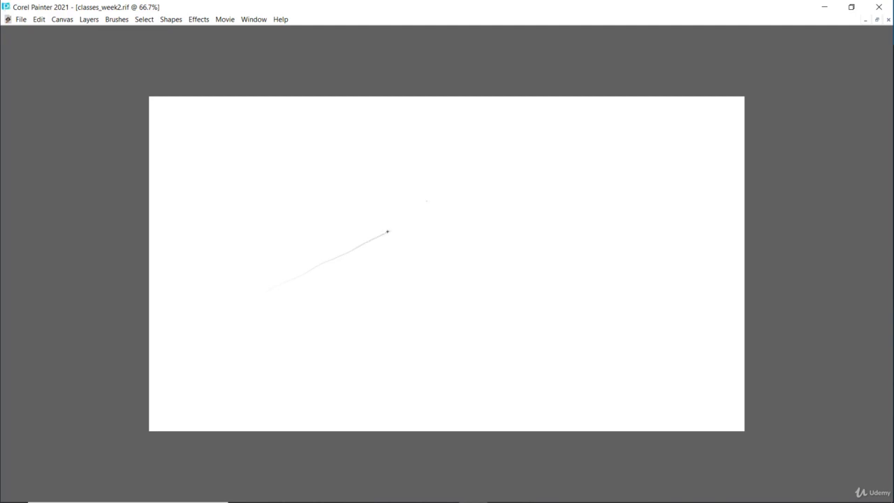
Step: Sketch a light four-sided perspective plane outline left of canvas centre
{"action": "left_click_drag", "start_coordinate": [389, 232], "coordinate": [296, 307]}
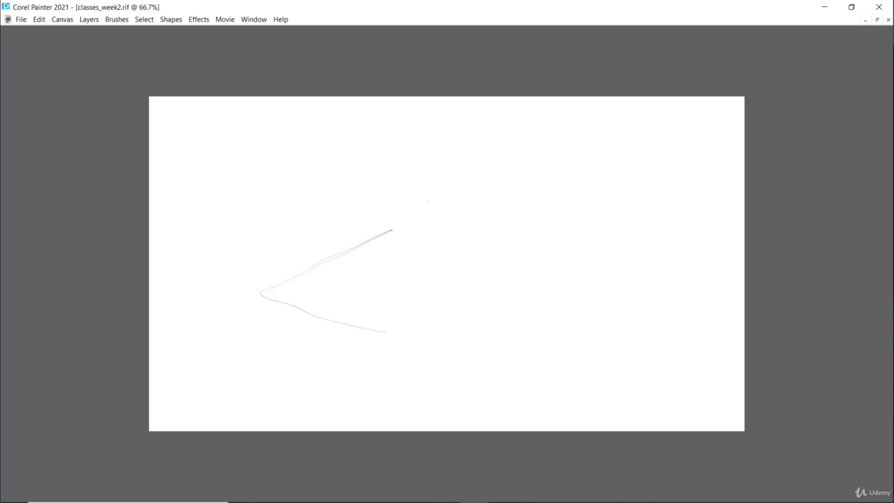
{"action": "left_click_drag", "start_coordinate": [391, 230], "coordinate": [480, 250]}
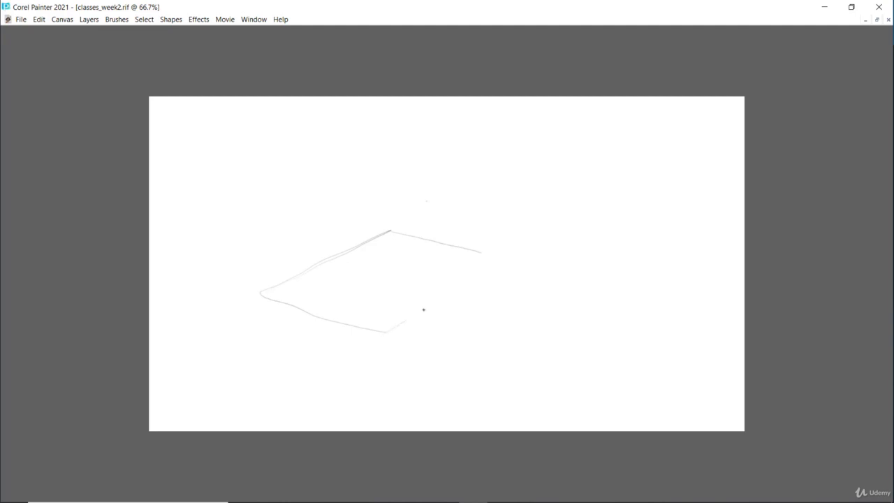
{"action": "left_click_drag", "start_coordinate": [422, 310], "coordinate": [489, 254]}
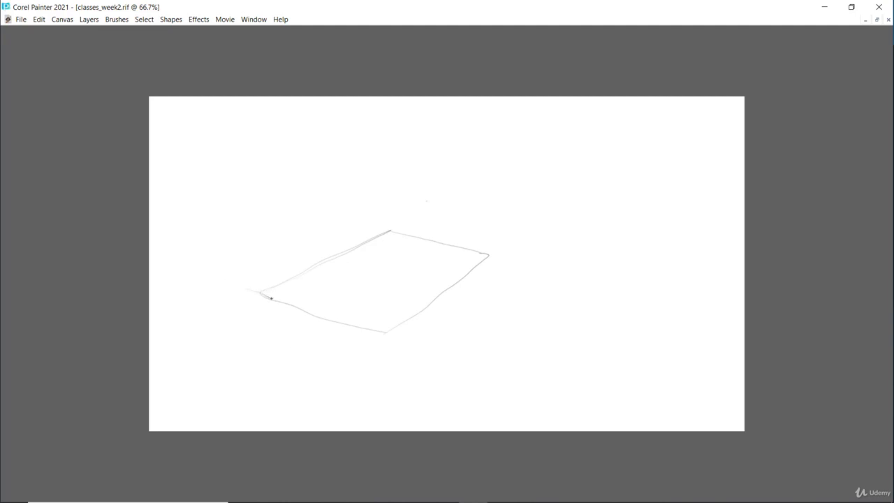
Step: Draw the front wavy line with a rounded bump running to the plane's front right corner
{"action": "left_click_drag", "start_coordinate": [263, 294], "coordinate": [305, 306]}
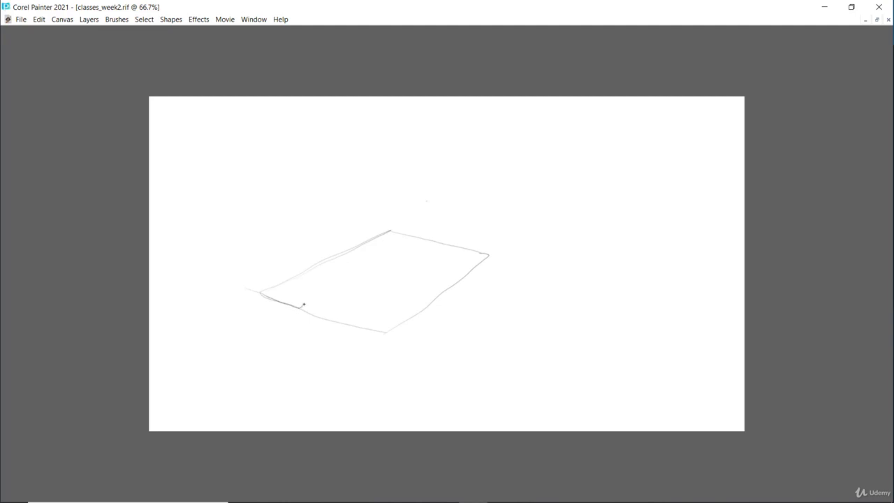
{"action": "left_click_drag", "start_coordinate": [303, 305], "coordinate": [346, 308]}
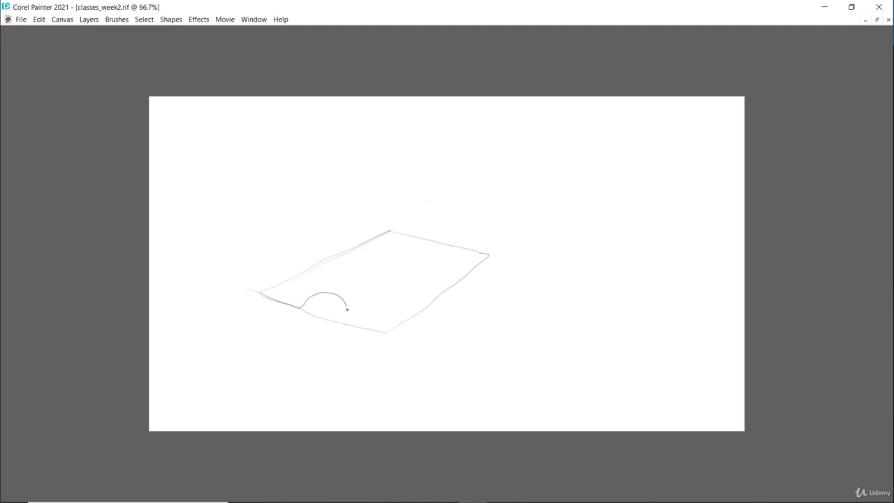
{"action": "left_click_drag", "start_coordinate": [347, 306], "coordinate": [380, 331]}
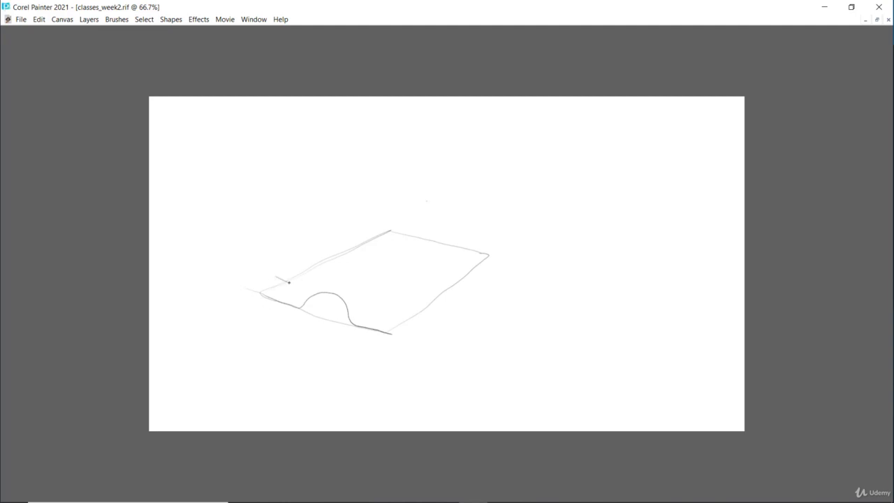
Step: Draw a second wavy line behind the first, rising to a bump and descending to the right edge
{"action": "left_click_drag", "start_coordinate": [288, 282], "coordinate": [320, 286]}
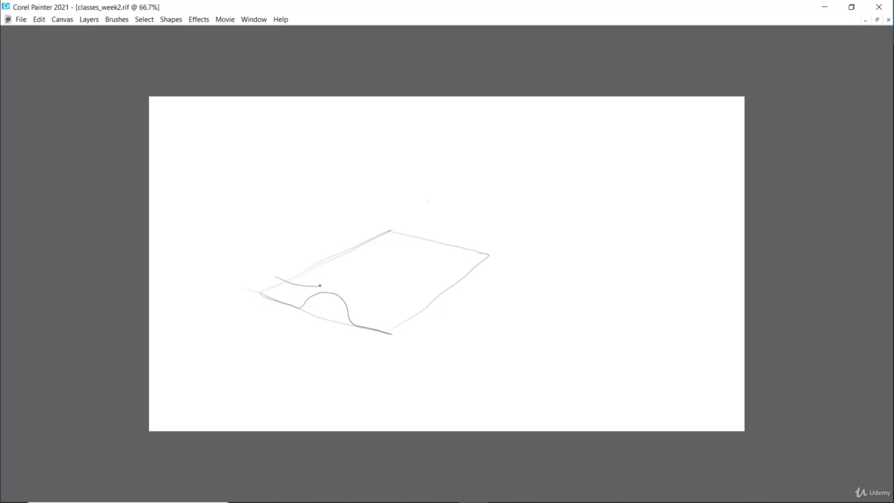
{"action": "left_click_drag", "start_coordinate": [318, 285], "coordinate": [366, 281]}
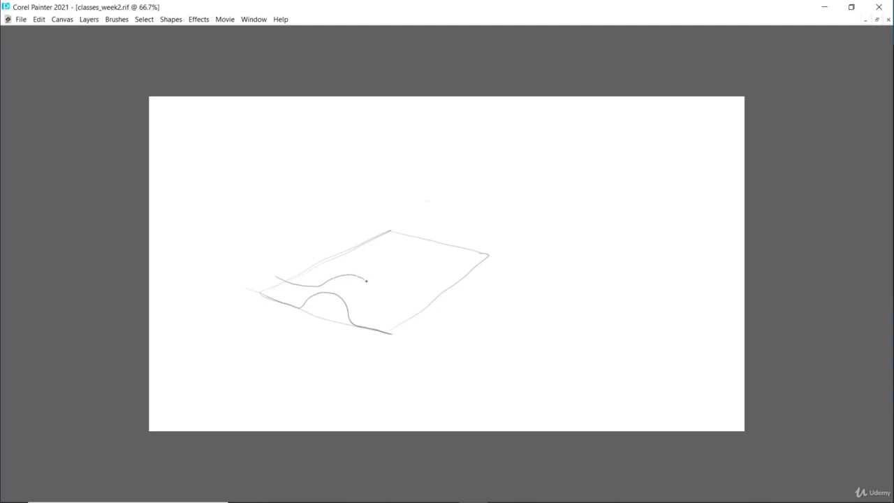
{"action": "left_click_drag", "start_coordinate": [366, 281], "coordinate": [397, 309]}
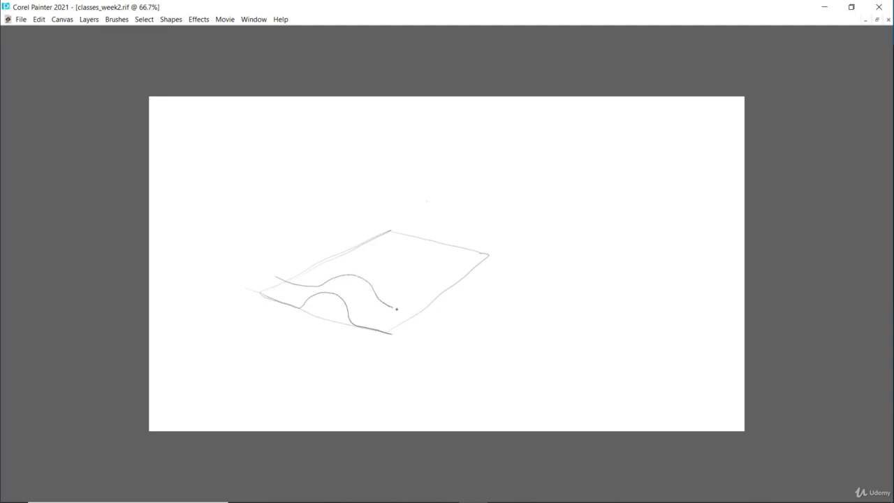
{"action": "left_click_drag", "start_coordinate": [392, 308], "coordinate": [430, 314]}
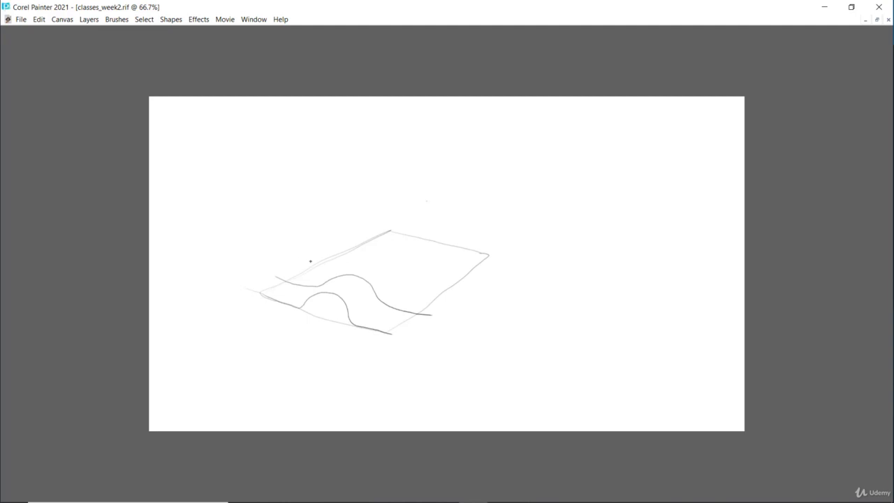
Step: Draw a third wavy line farther back across the plane
{"action": "left_click_drag", "start_coordinate": [304, 261], "coordinate": [362, 269]}
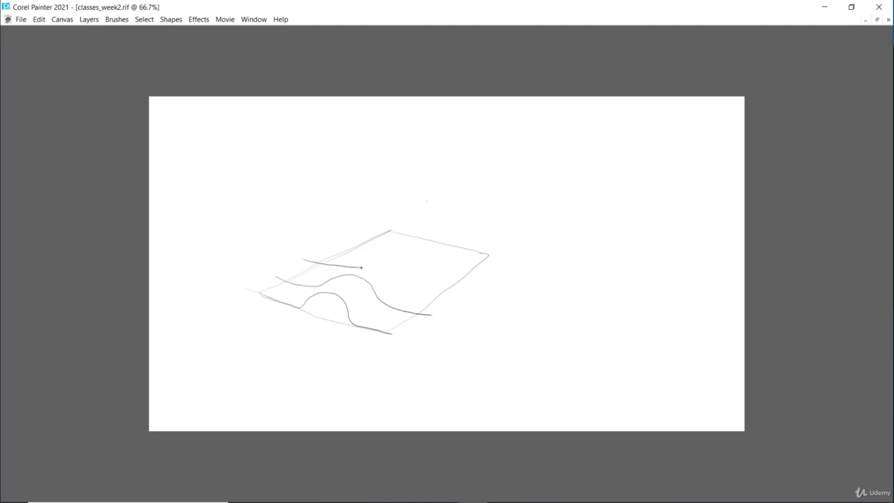
{"action": "left_click_drag", "start_coordinate": [360, 268], "coordinate": [408, 271]}
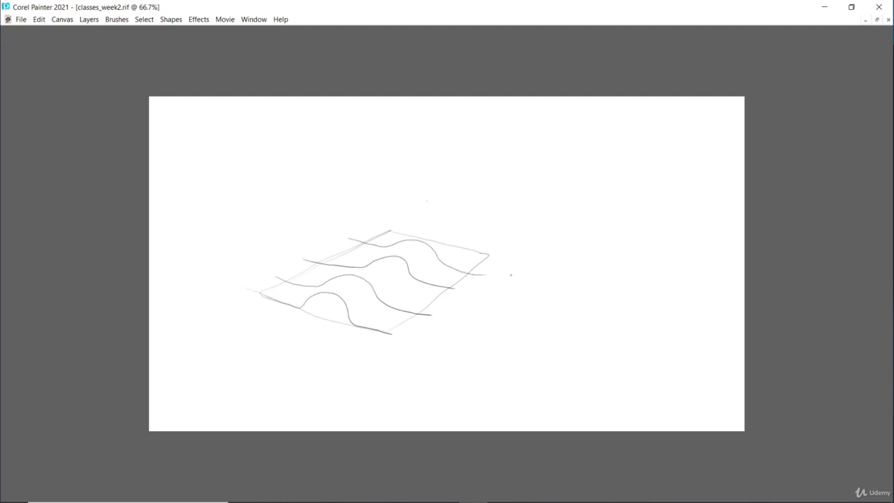
{"action": "mouse_move", "coordinate": [464, 315]}
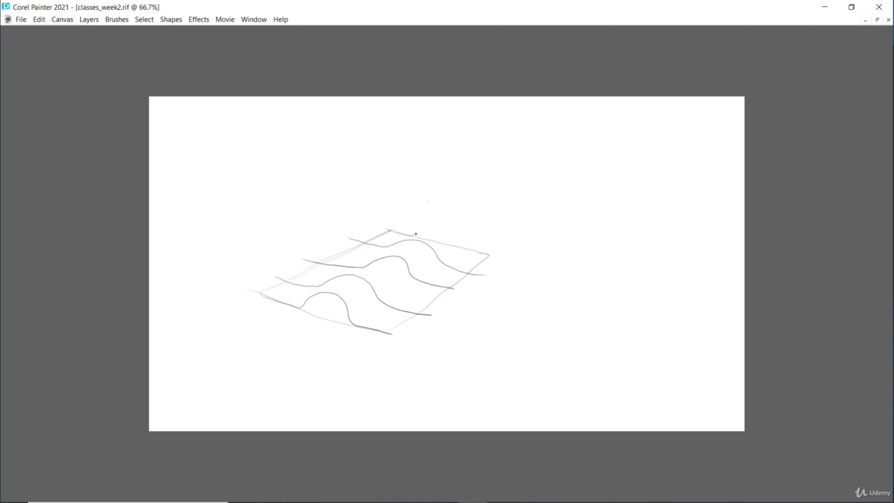
Step: Add a back-edge bump and cross-contour lines over the waves, forming a warped mesh
{"action": "left_click_drag", "start_coordinate": [416, 235], "coordinate": [461, 249]}
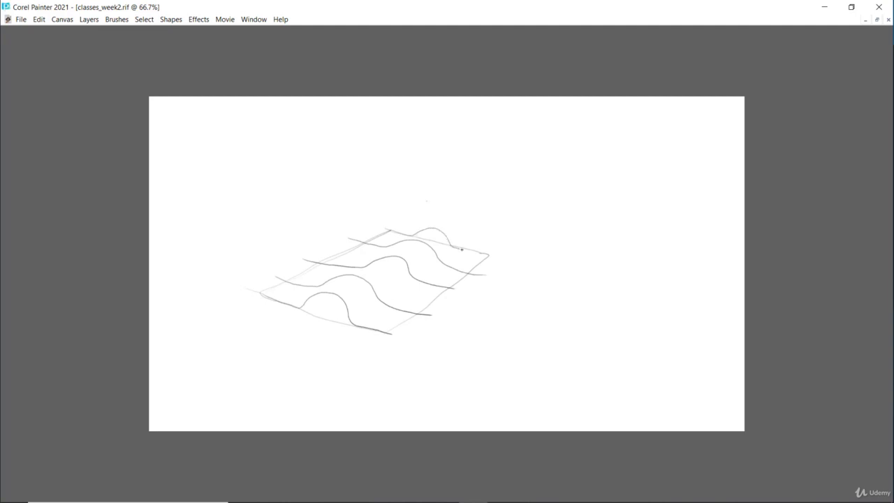
{"action": "left_click_drag", "start_coordinate": [461, 249], "coordinate": [496, 255]}
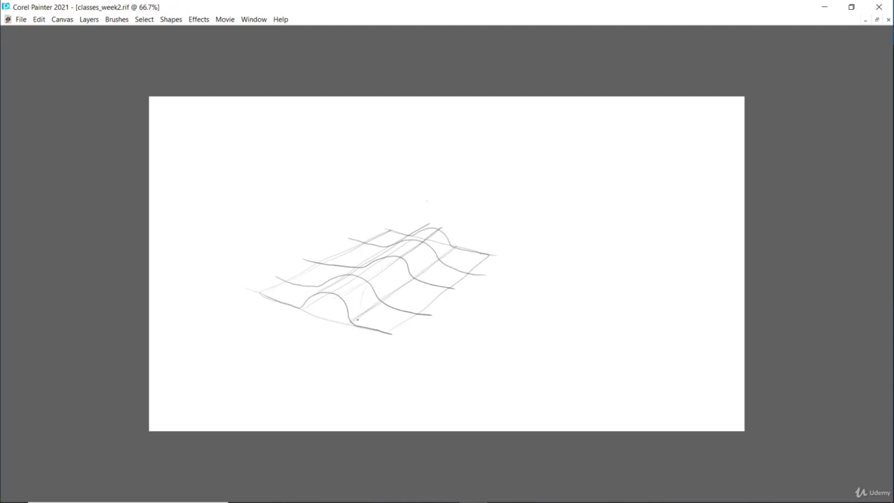
{"action": "left_click_drag", "start_coordinate": [358, 322], "coordinate": [366, 285]}
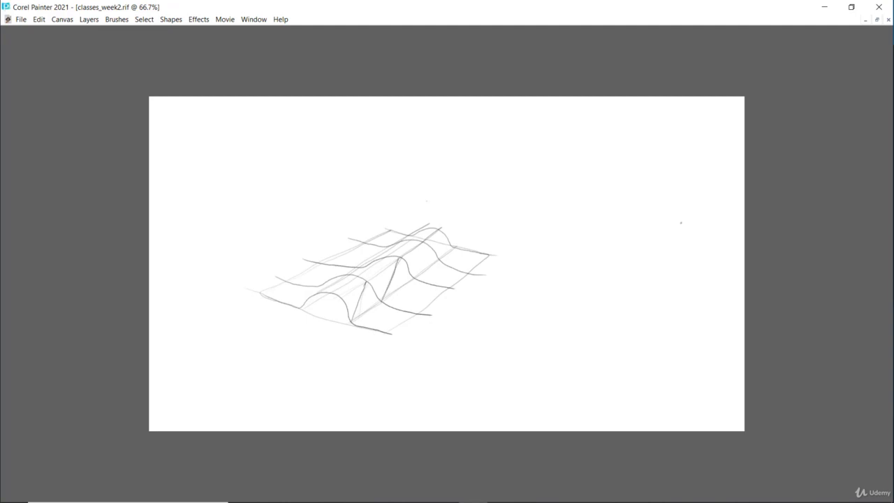
{"action": "mouse_move", "coordinate": [357, 296]}
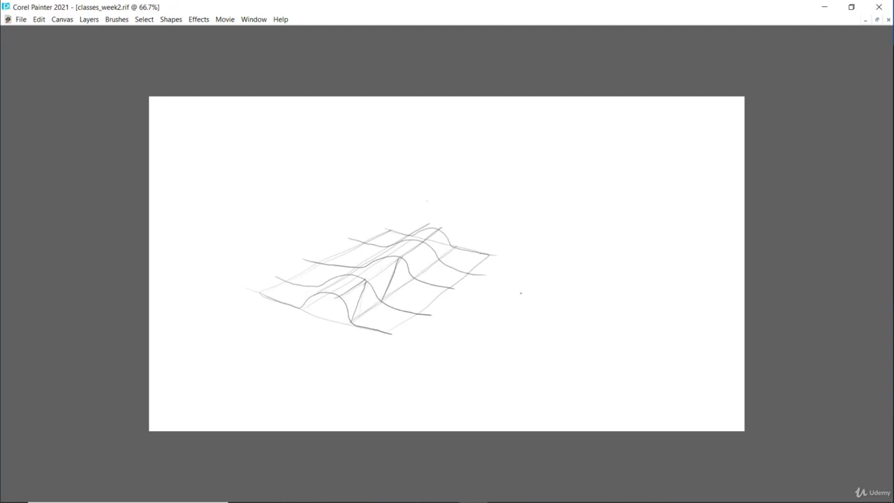
{"action": "mouse_move", "coordinate": [536, 258]}
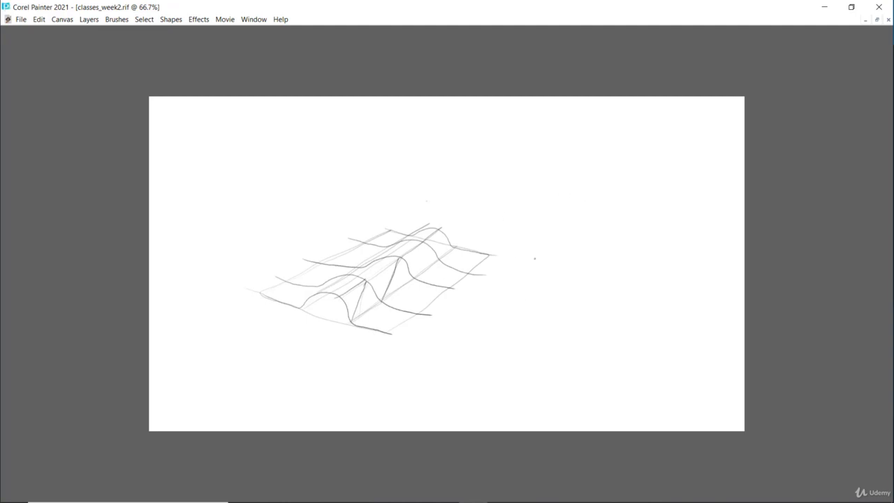
{"action": "mouse_move", "coordinate": [527, 223]}
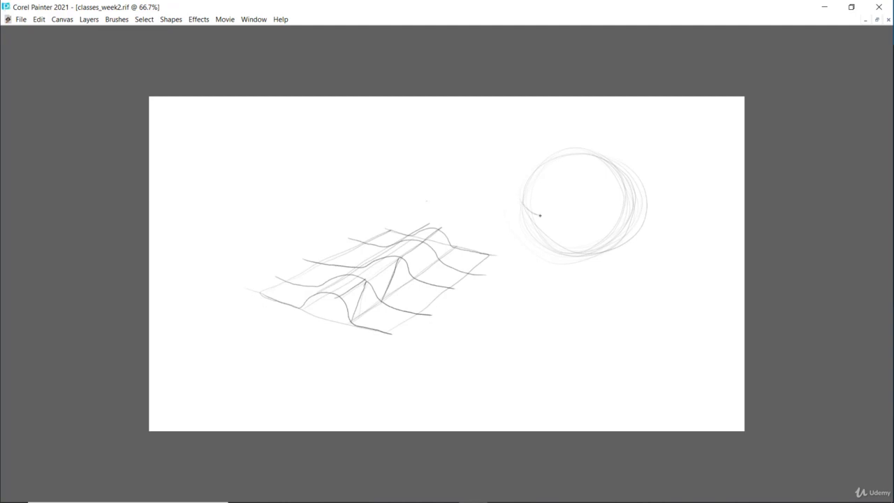
Step: Draw a horizontal contour ellipse across the middle of the circle to start the sphere
{"action": "left_click_drag", "start_coordinate": [540, 215], "coordinate": [587, 217]}
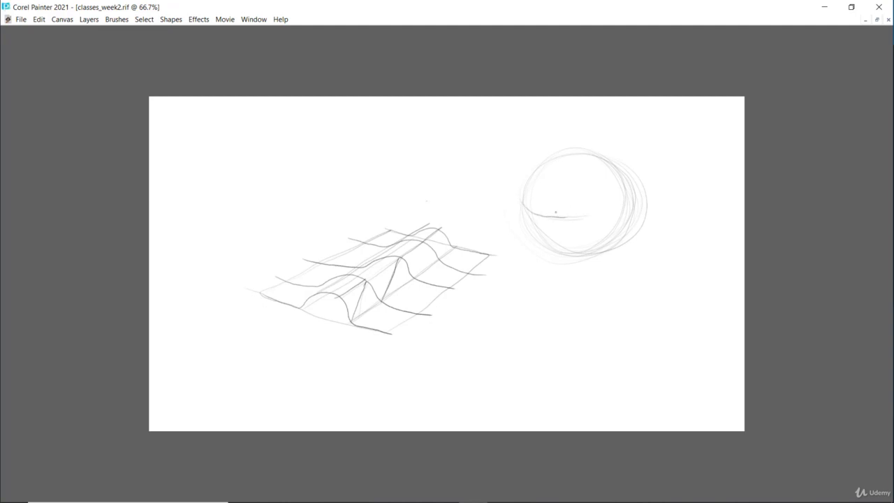
{"action": "left_click_drag", "start_coordinate": [556, 213], "coordinate": [605, 188]}
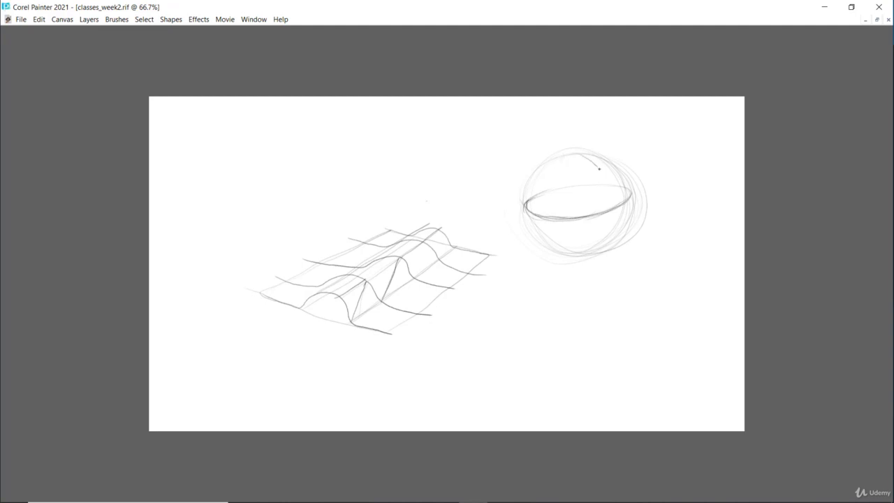
Step: Draw a vertical contour ellipse down through the sphere crossing the horizontal one
{"action": "left_click_drag", "start_coordinate": [600, 169], "coordinate": [590, 252]}
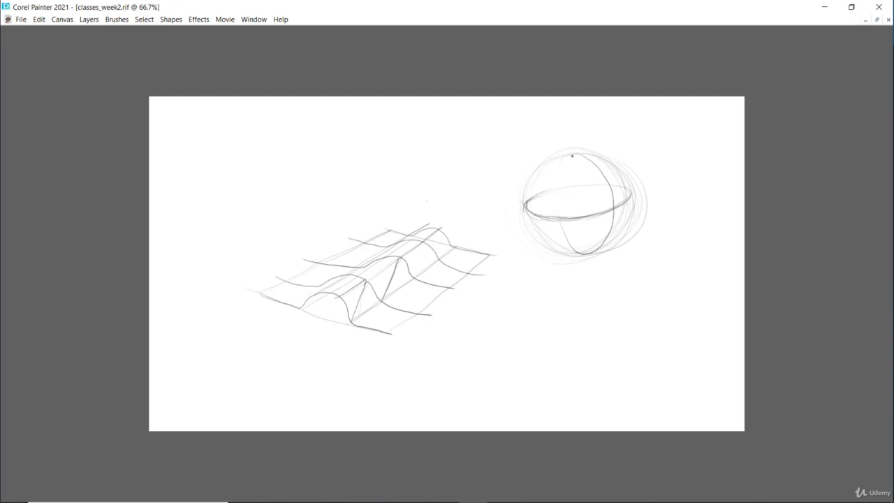
{"action": "left_click_drag", "start_coordinate": [573, 155], "coordinate": [615, 218]}
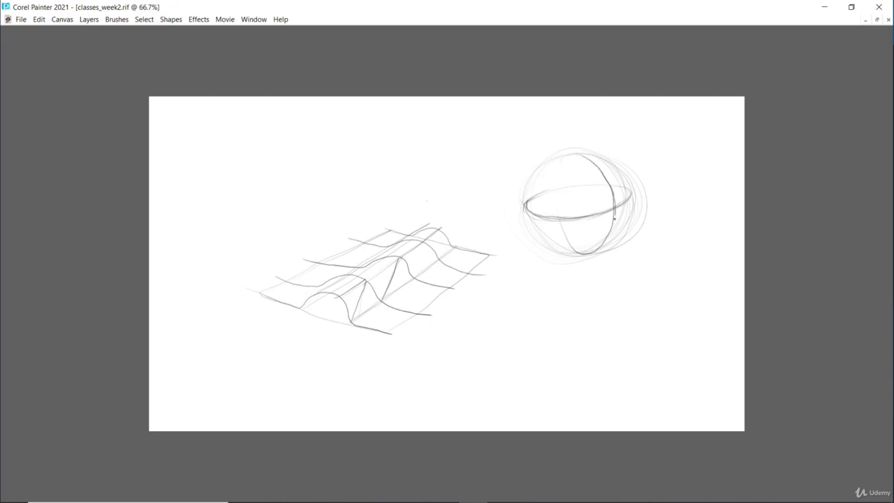